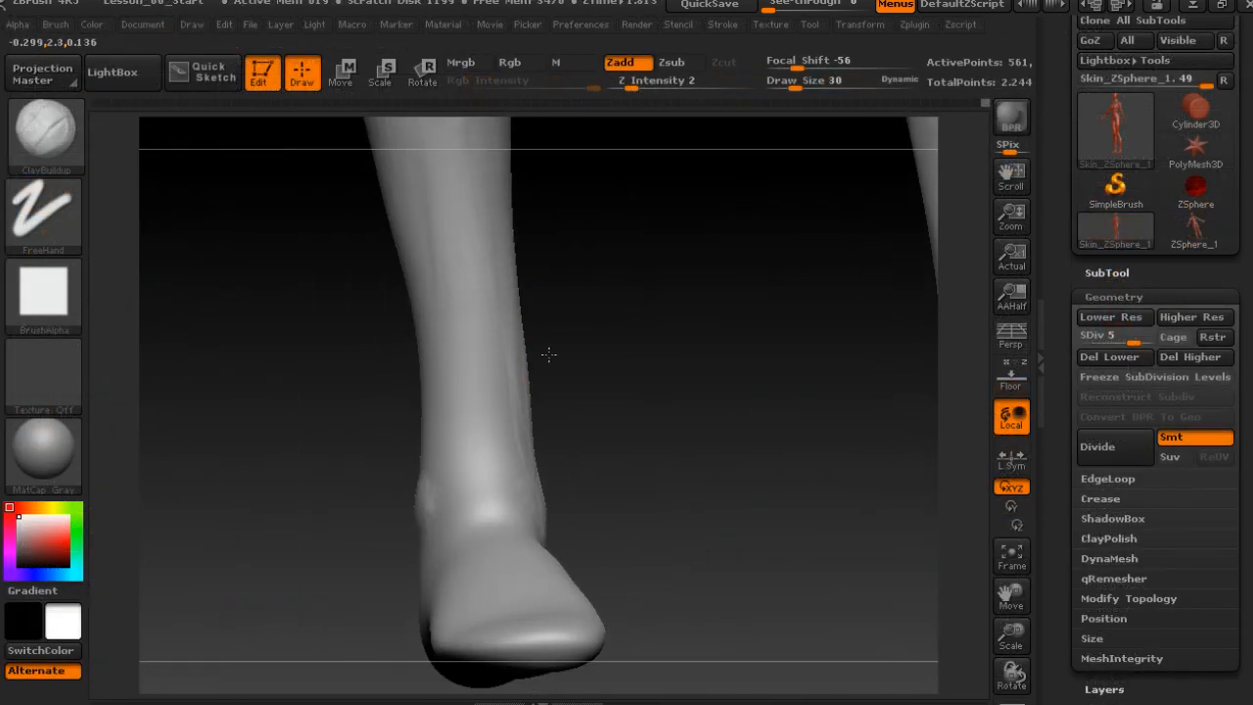
Stroke across the face near the eye and resize the Draw Size for detailing.
drag(548, 353, 450, 544)
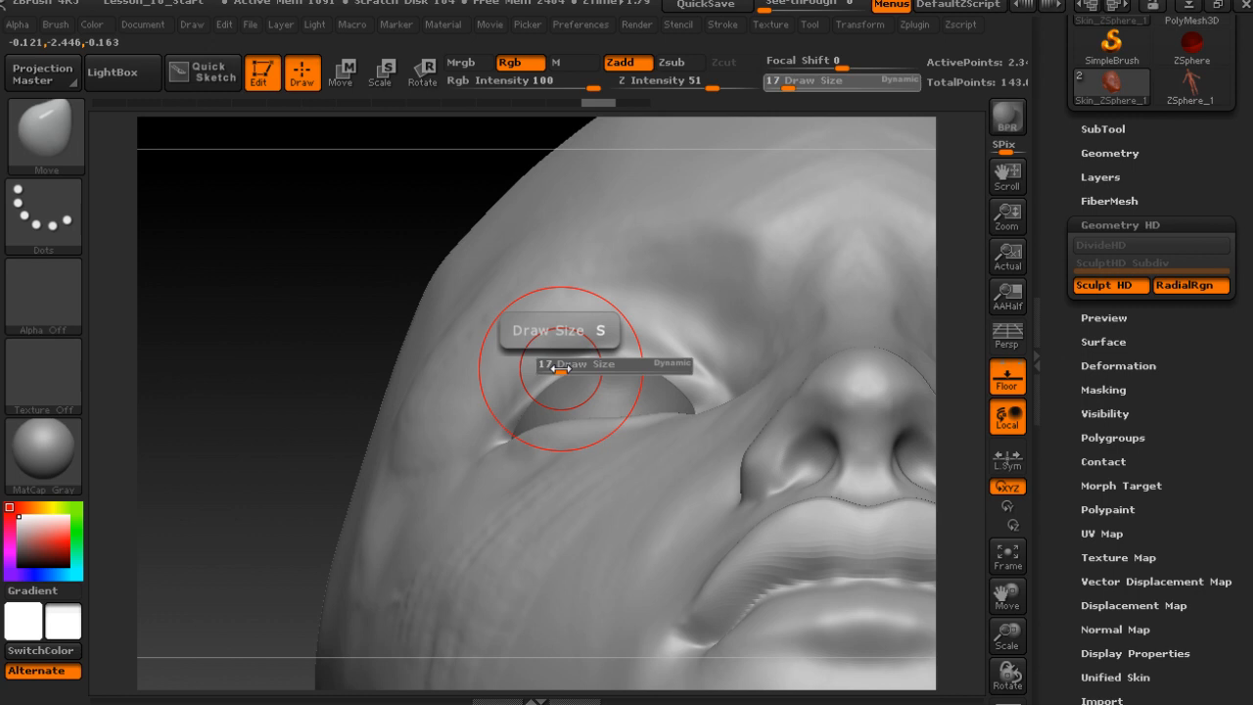
drag(564, 364, 533, 364)
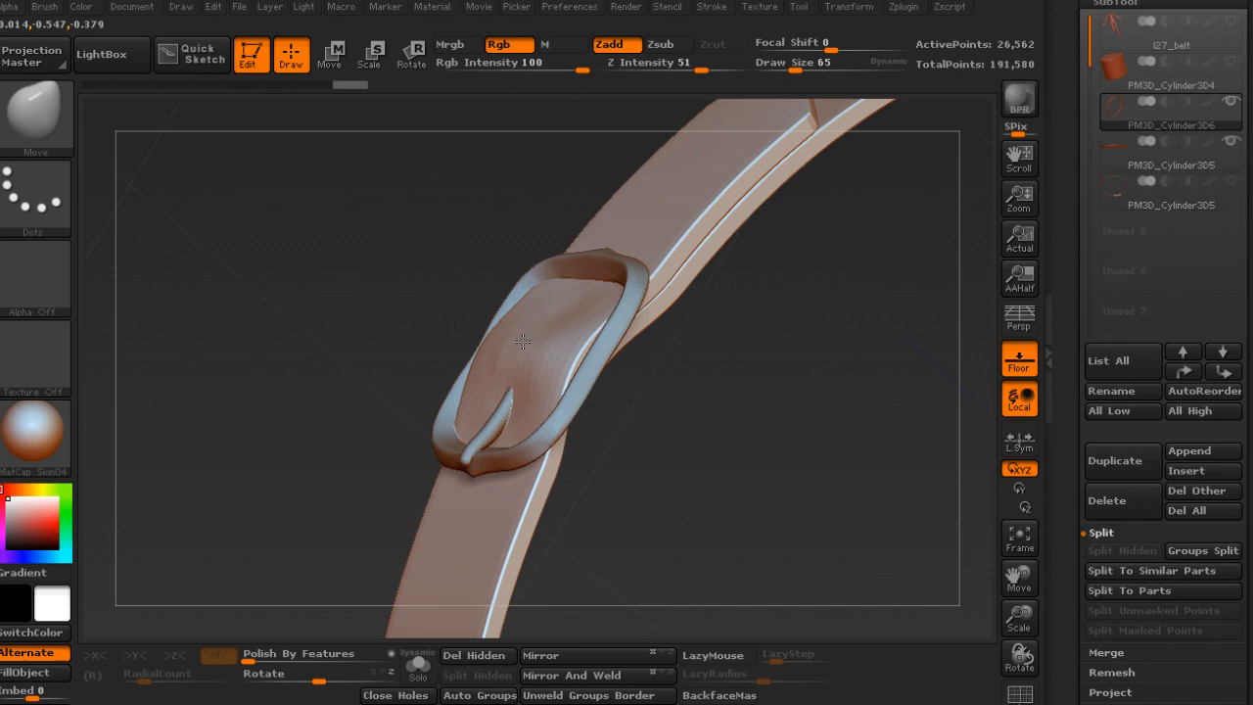
Orbit the belt model to view the buckle and strap side-on.
drag(525, 343, 587, 348)
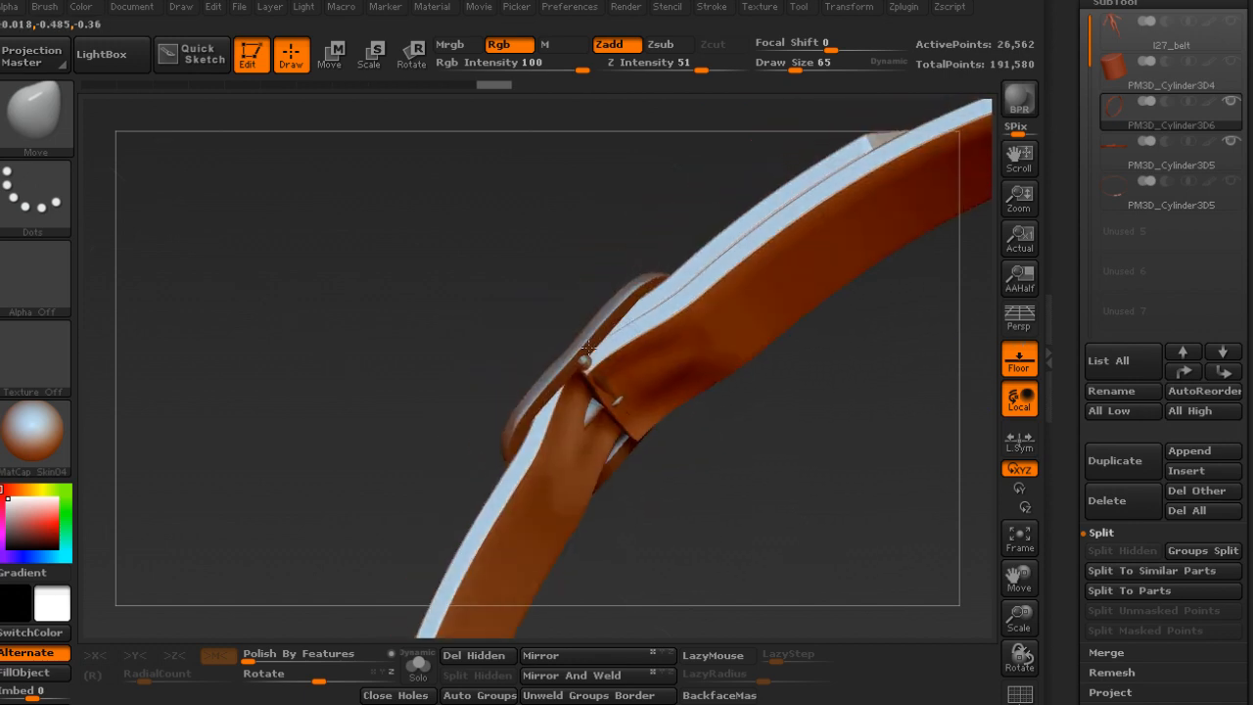